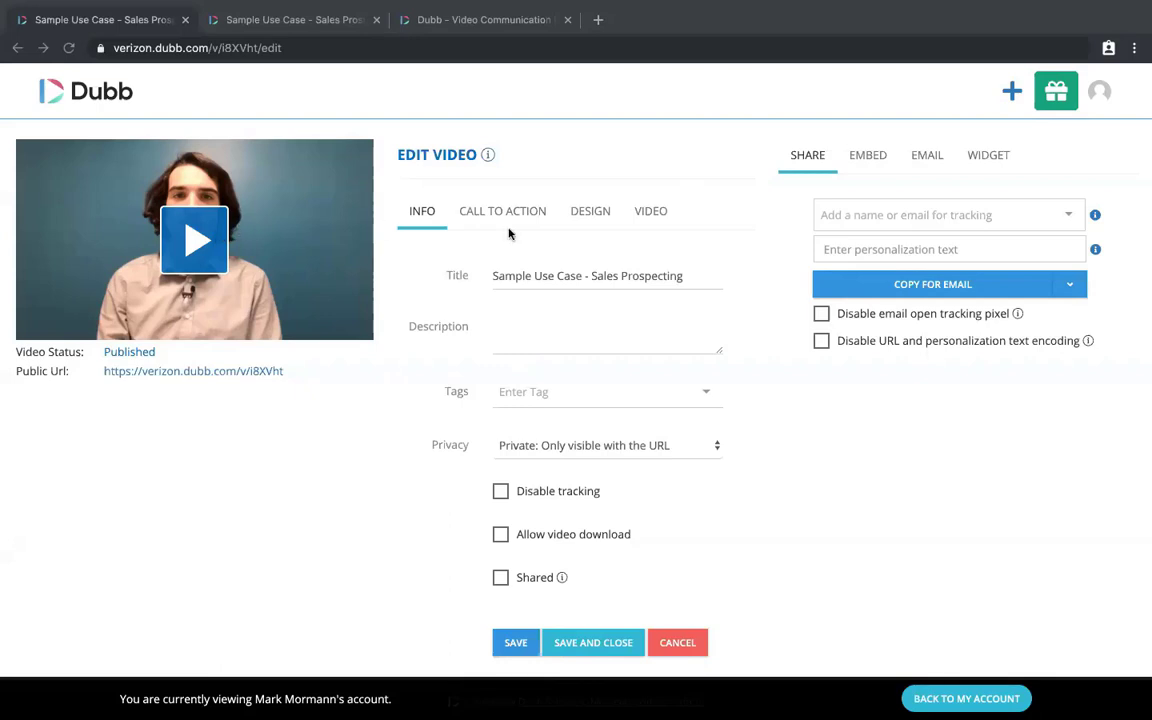
Switch the Edit Video panel to the video's Call To Action settings
left_click(502, 210)
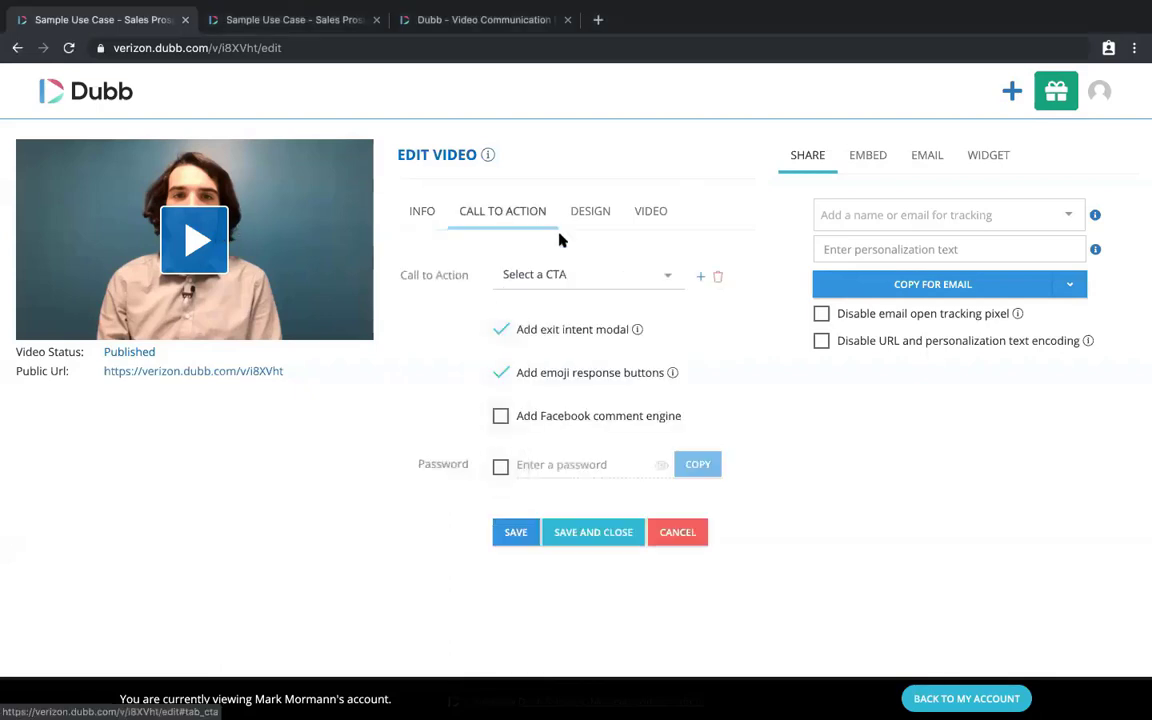
Start a new call to action and name it 'Booking'
left_click(700, 276)
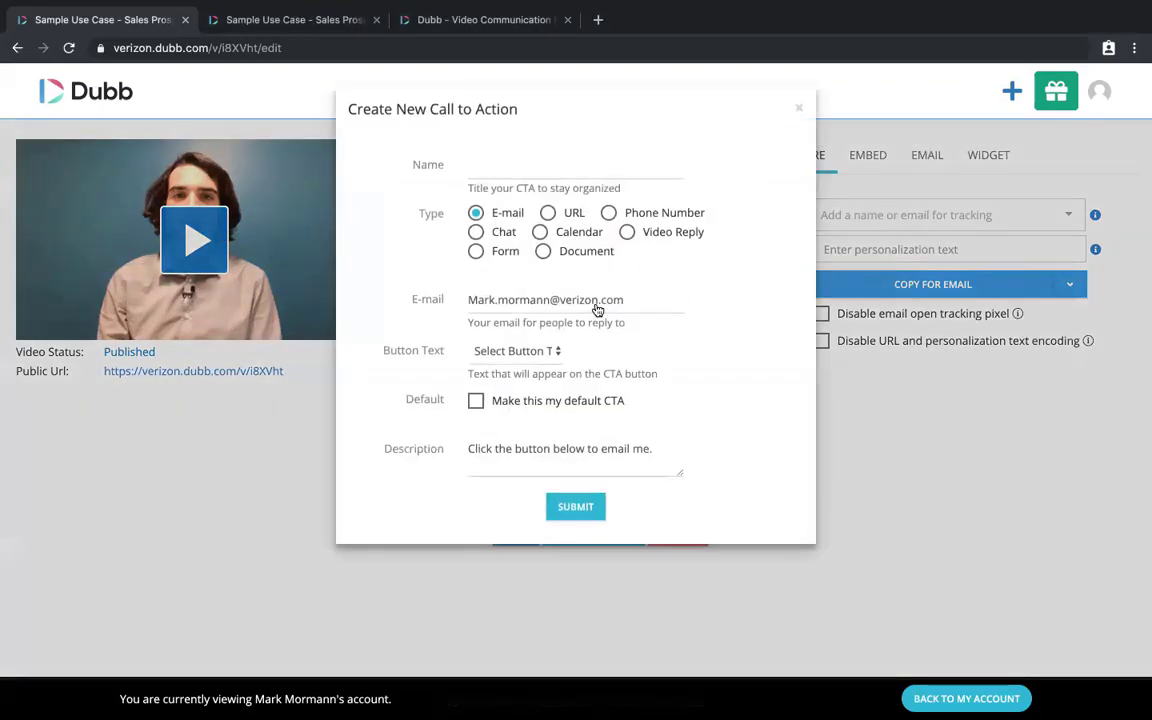
left_click(576, 166)
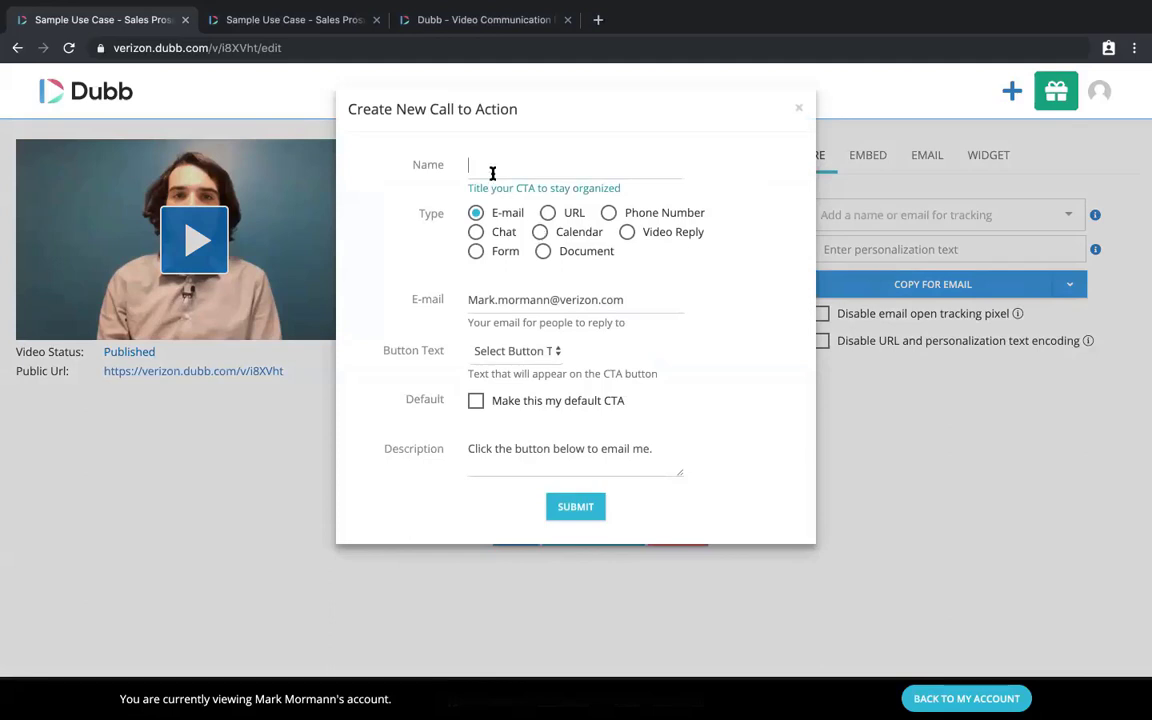
type("Boo")
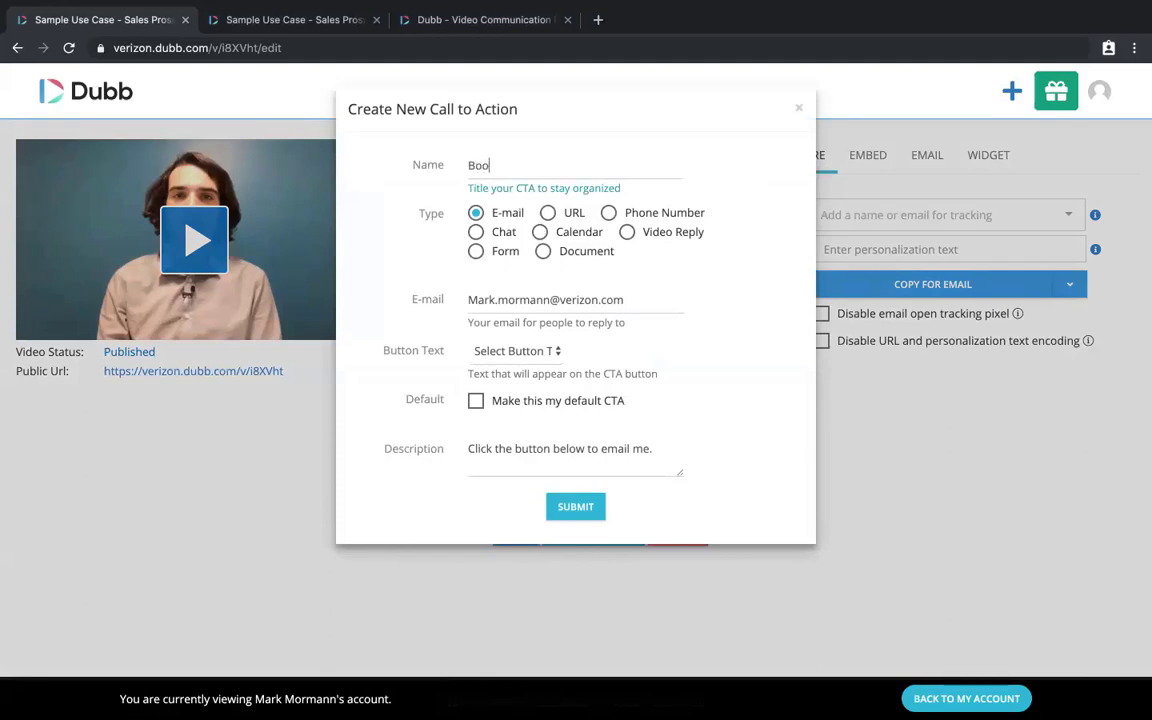
type("king")
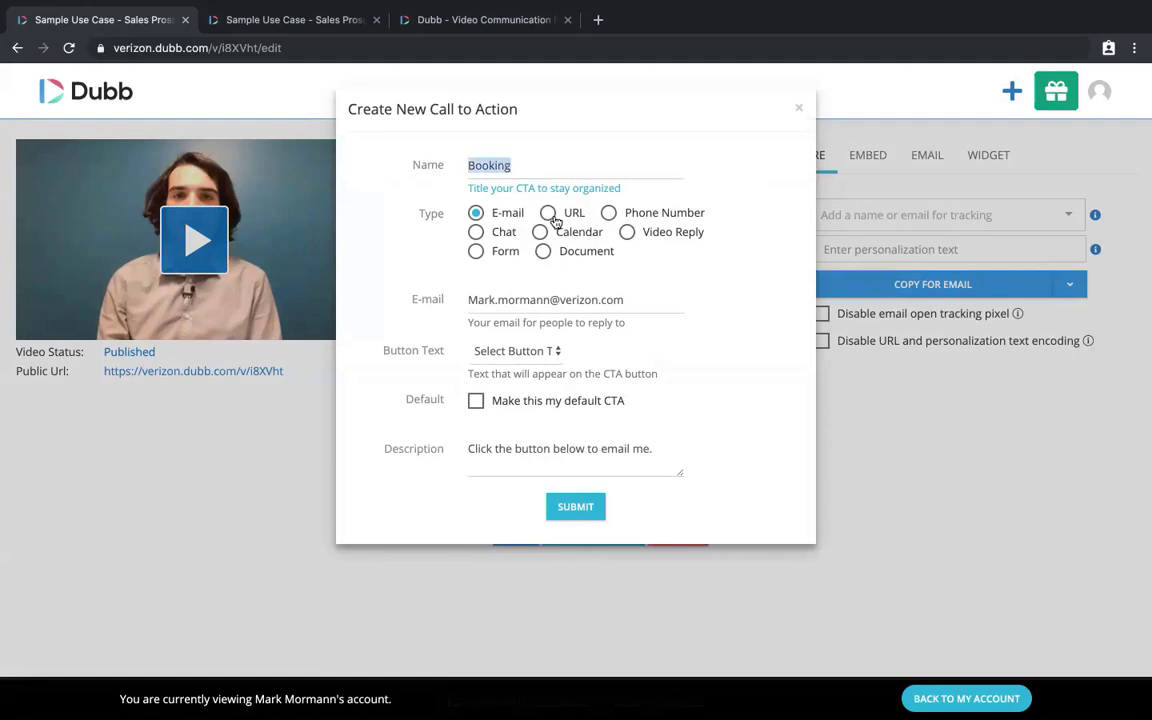
left_click(540, 232)
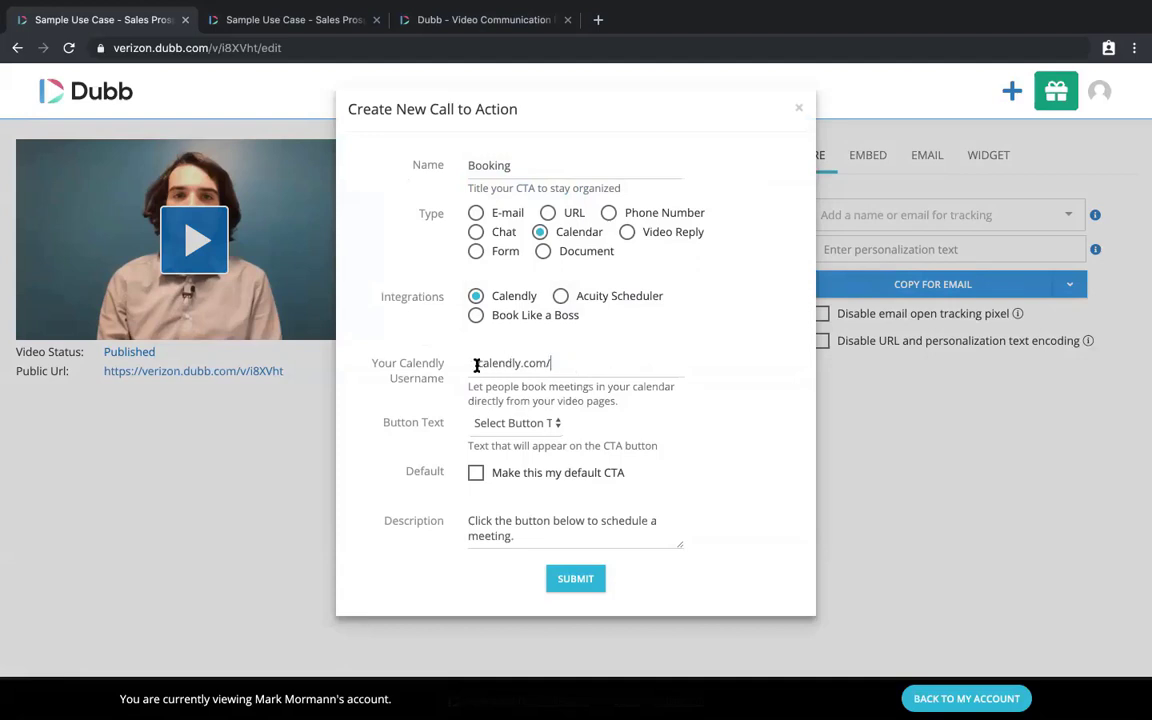
type("mark")
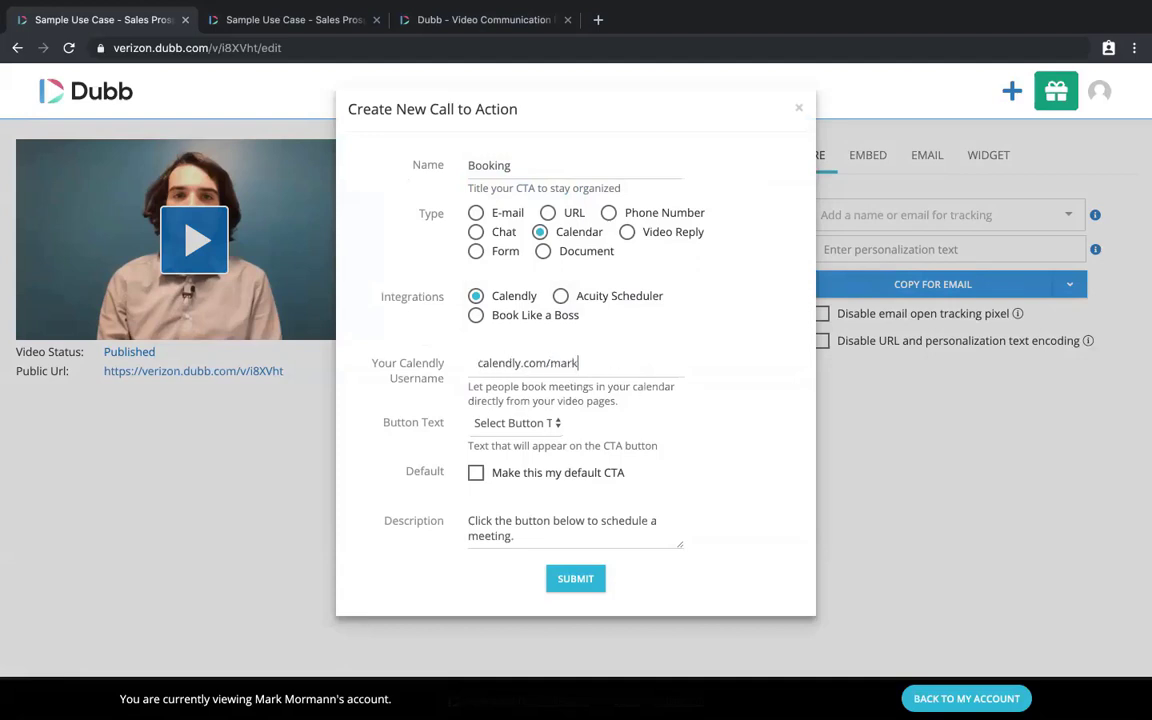
type(".mormann")
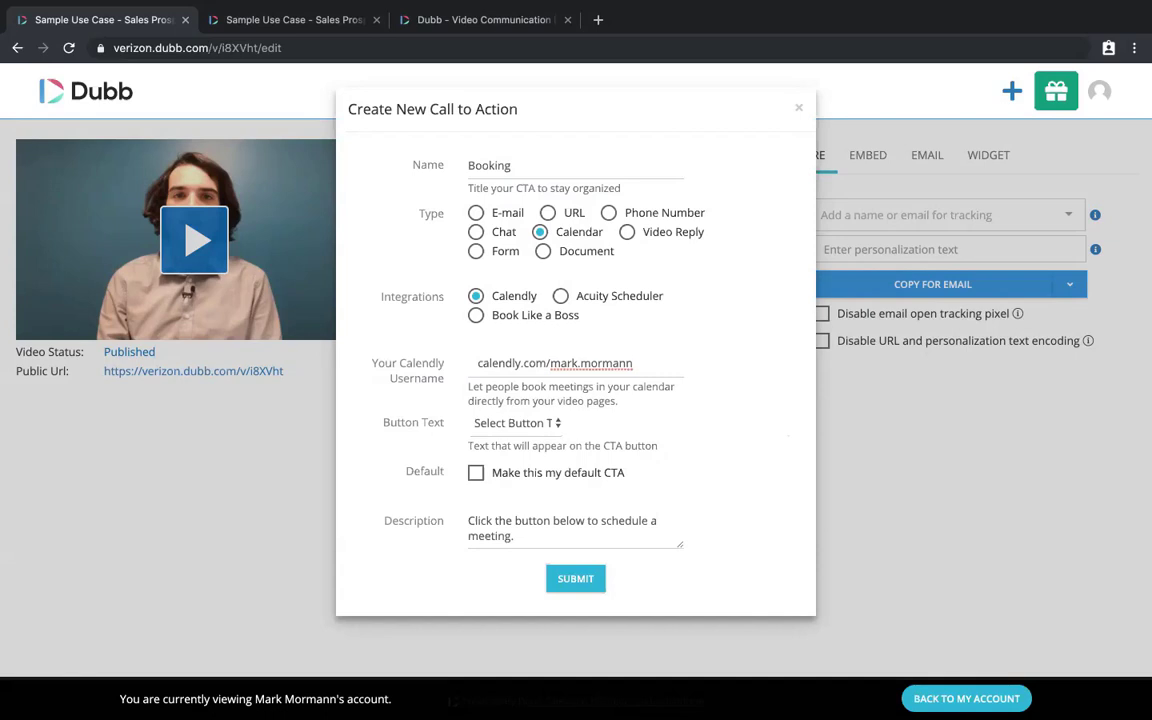
left_click(556, 364)
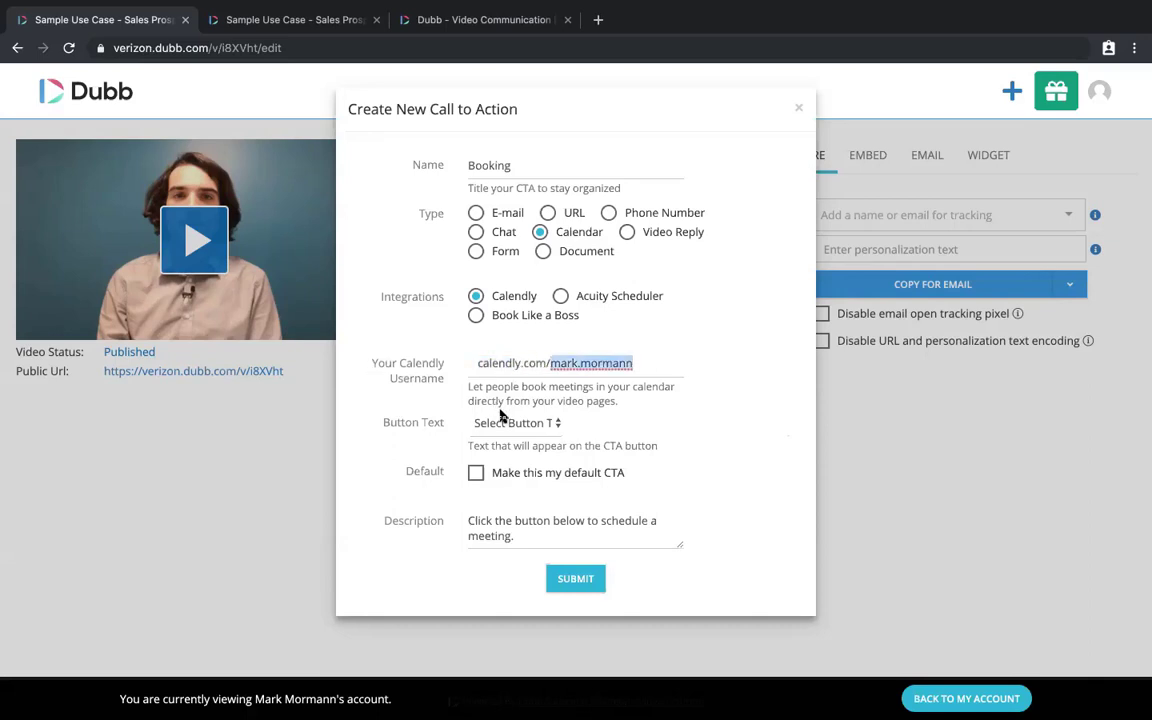
Give the Booking CTA custom button text reading 'Schedule'
left_click(516, 422)
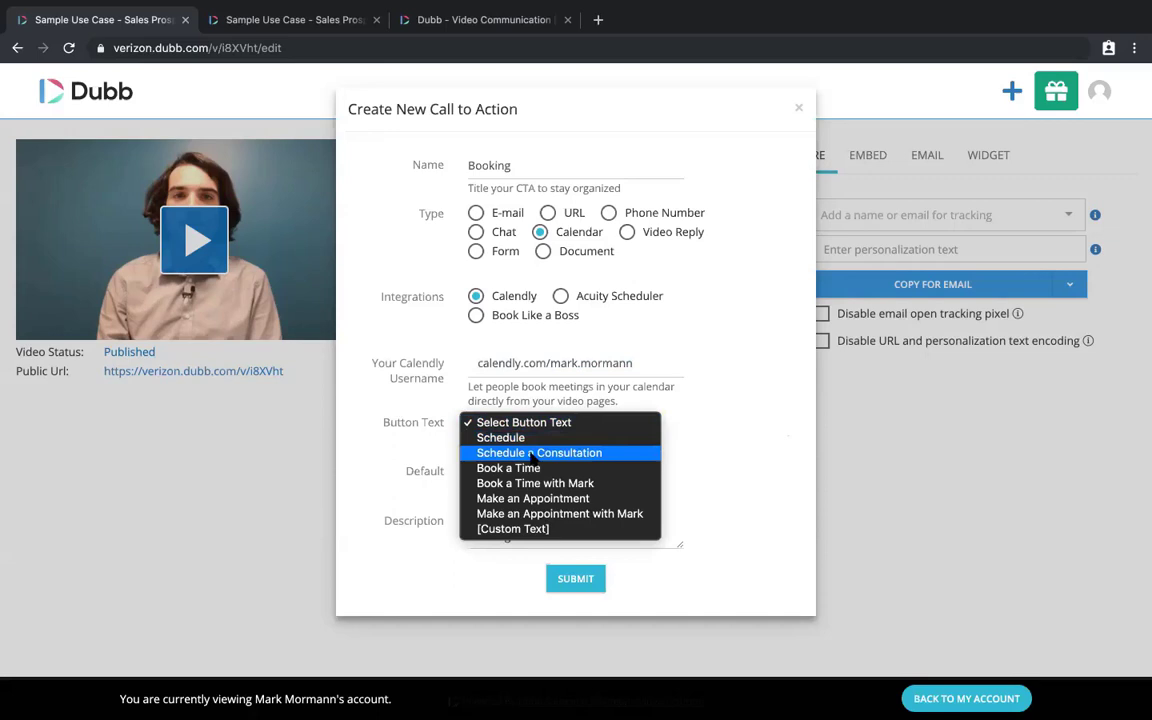
mouse_move(532, 498)
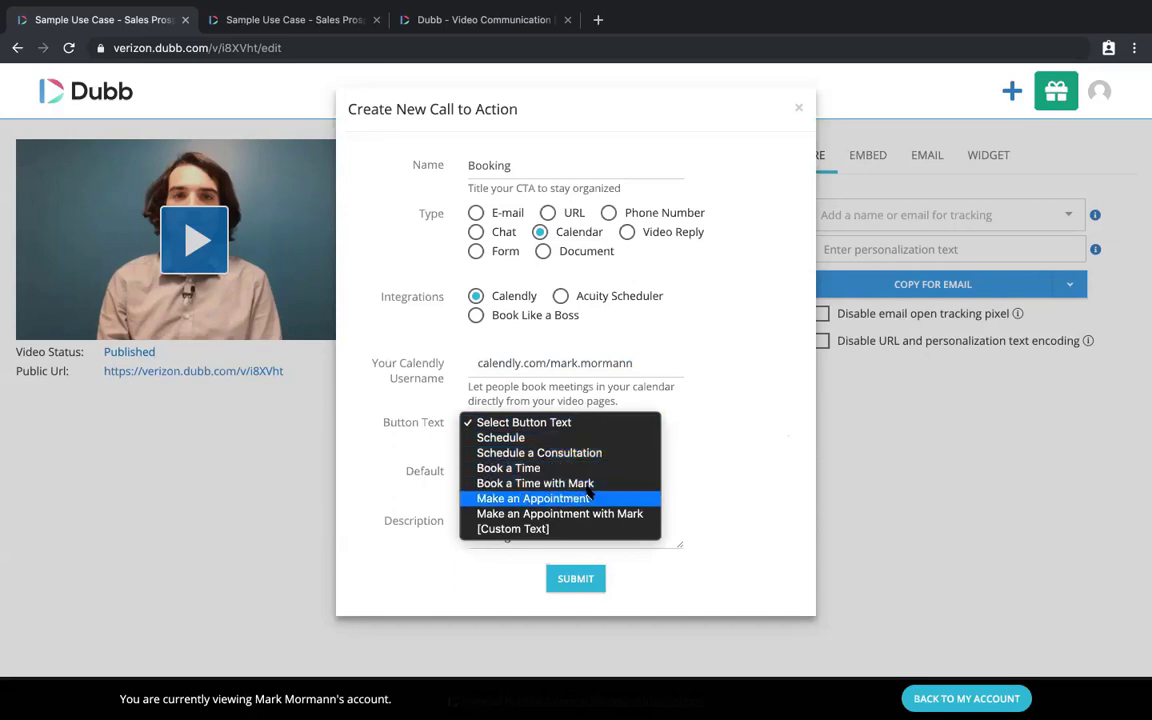
mouse_move(512, 528)
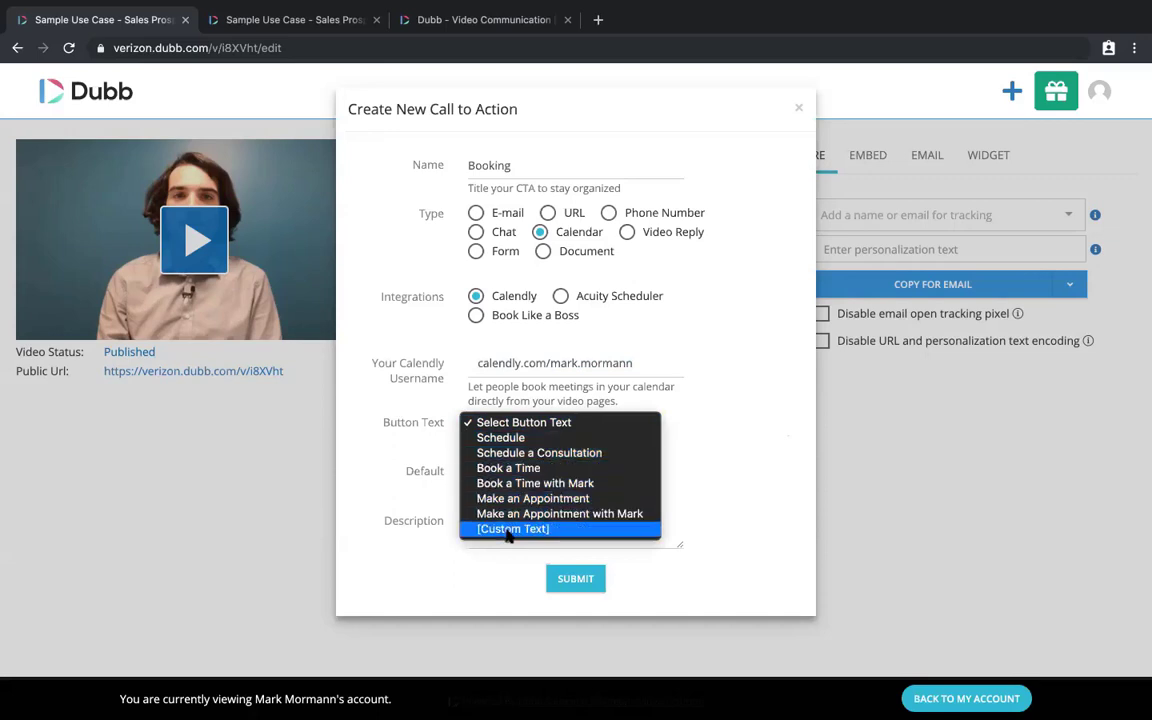
left_click(512, 528)
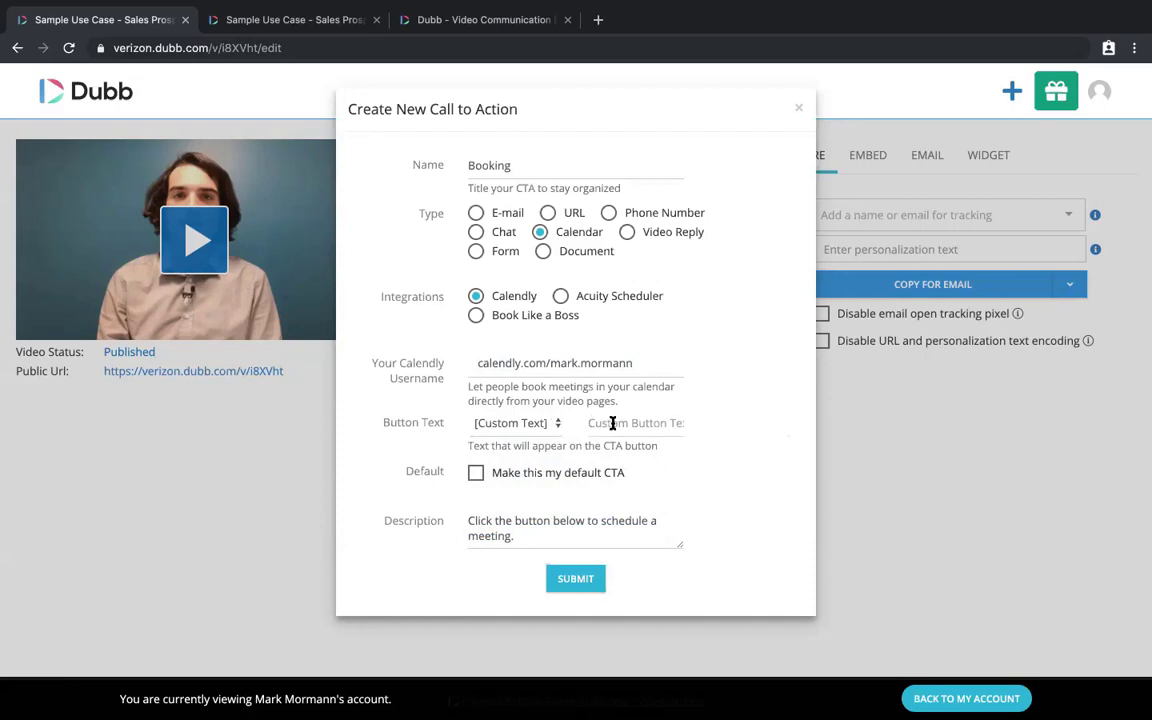
type("Schedule")
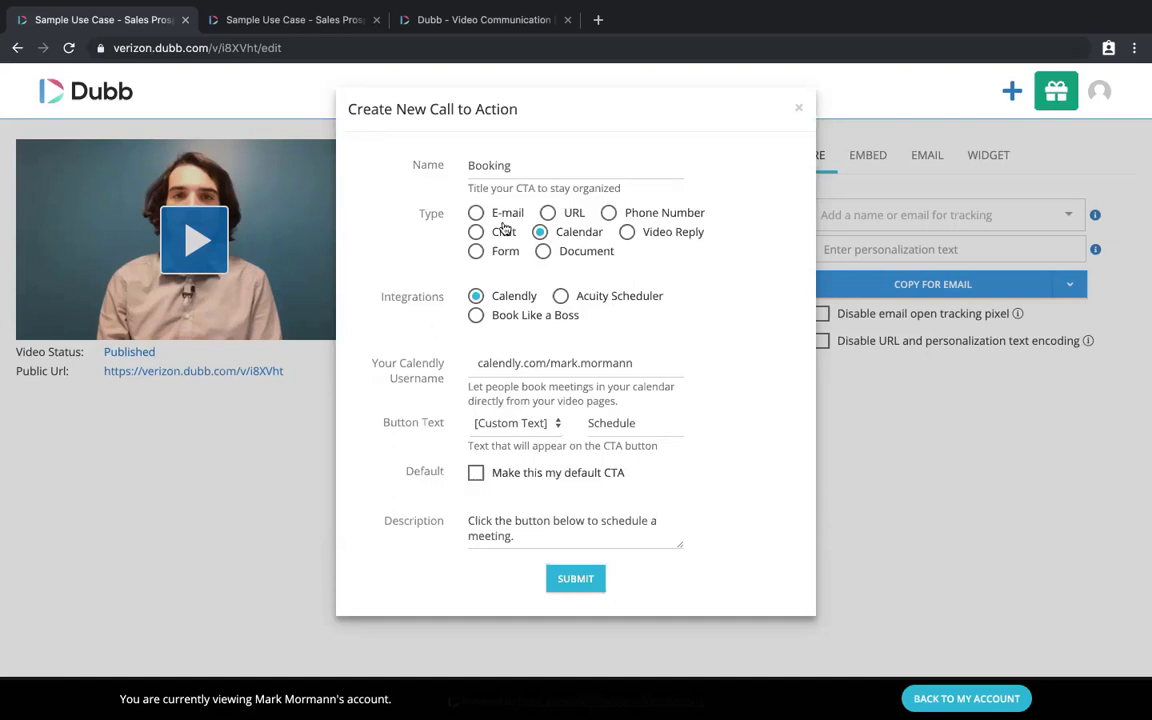
mouse_move(736, 292)
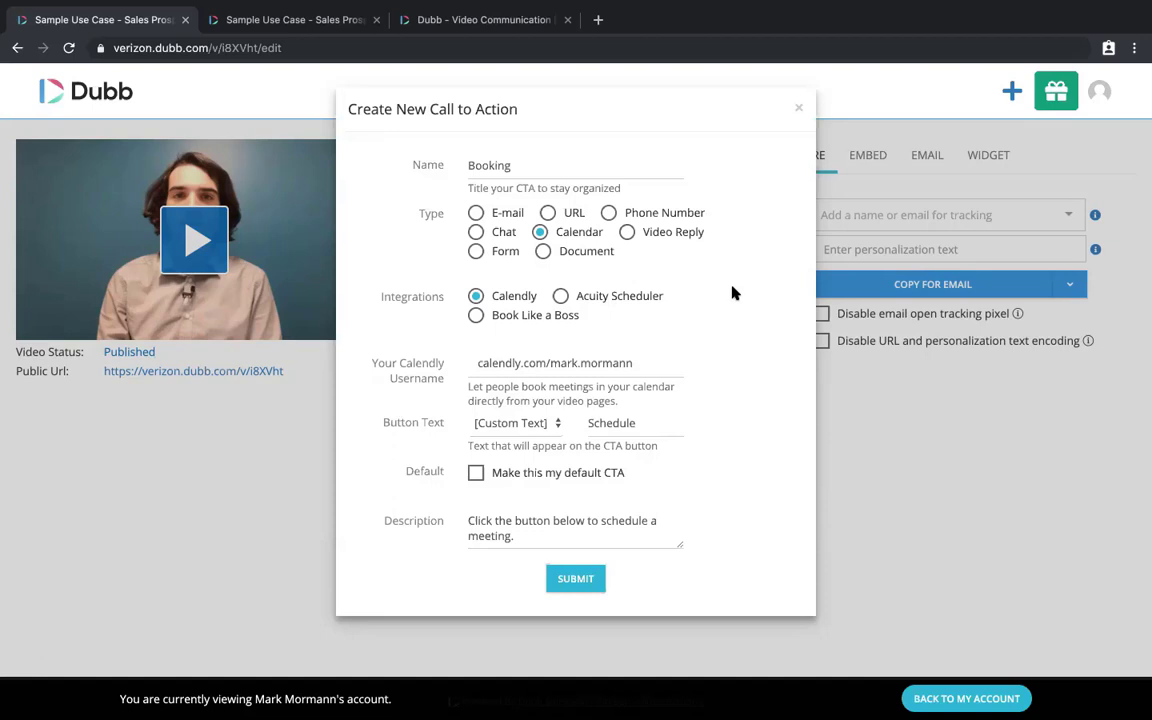
mouse_move(754, 72)
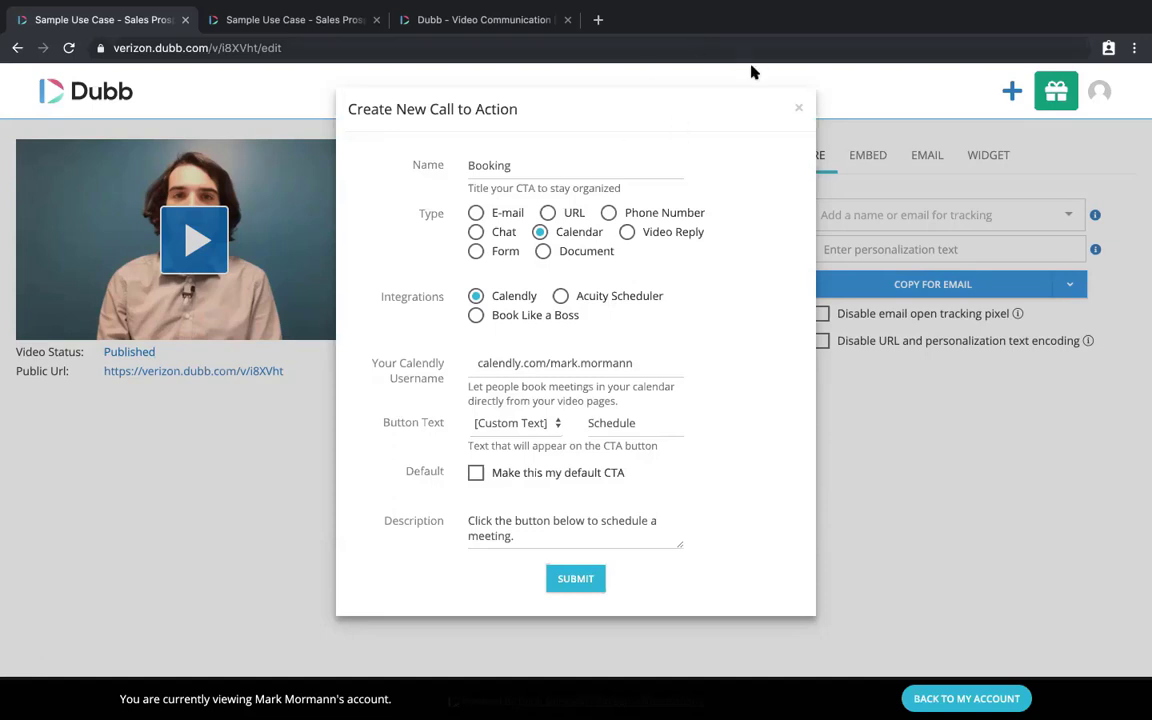
mouse_move(620, 156)
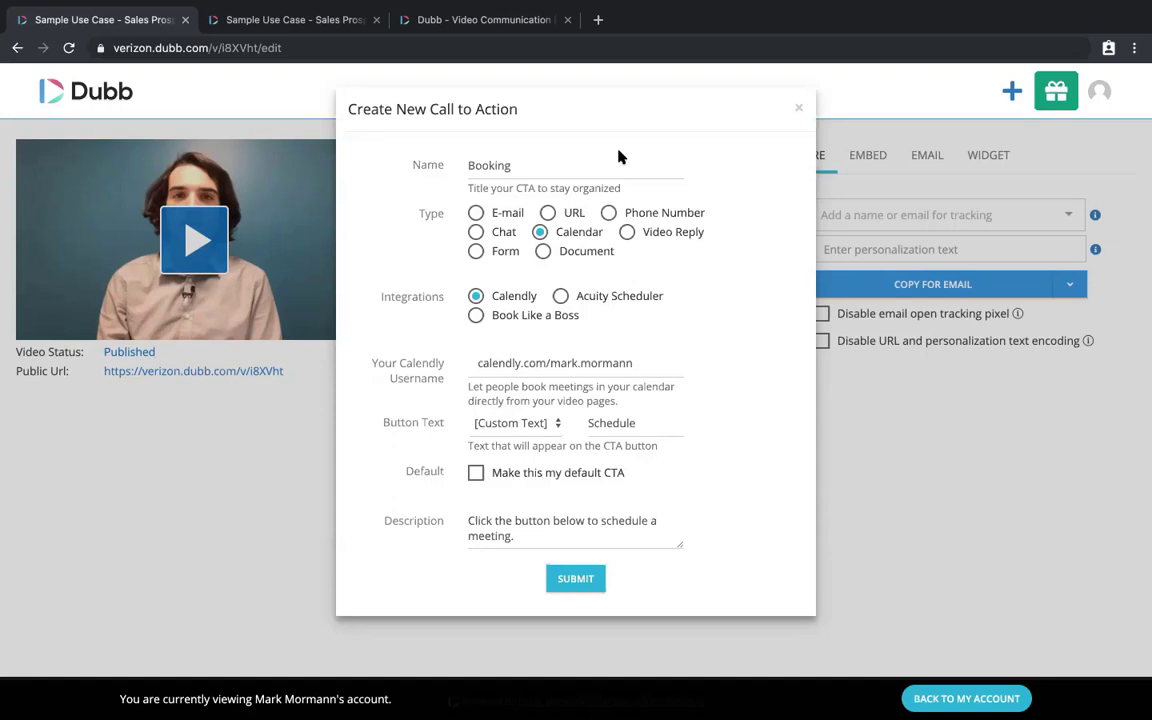
Make Case study a URL CTA opening in a new tab, with custom button text chosen
left_click(548, 212)
type("Case study")
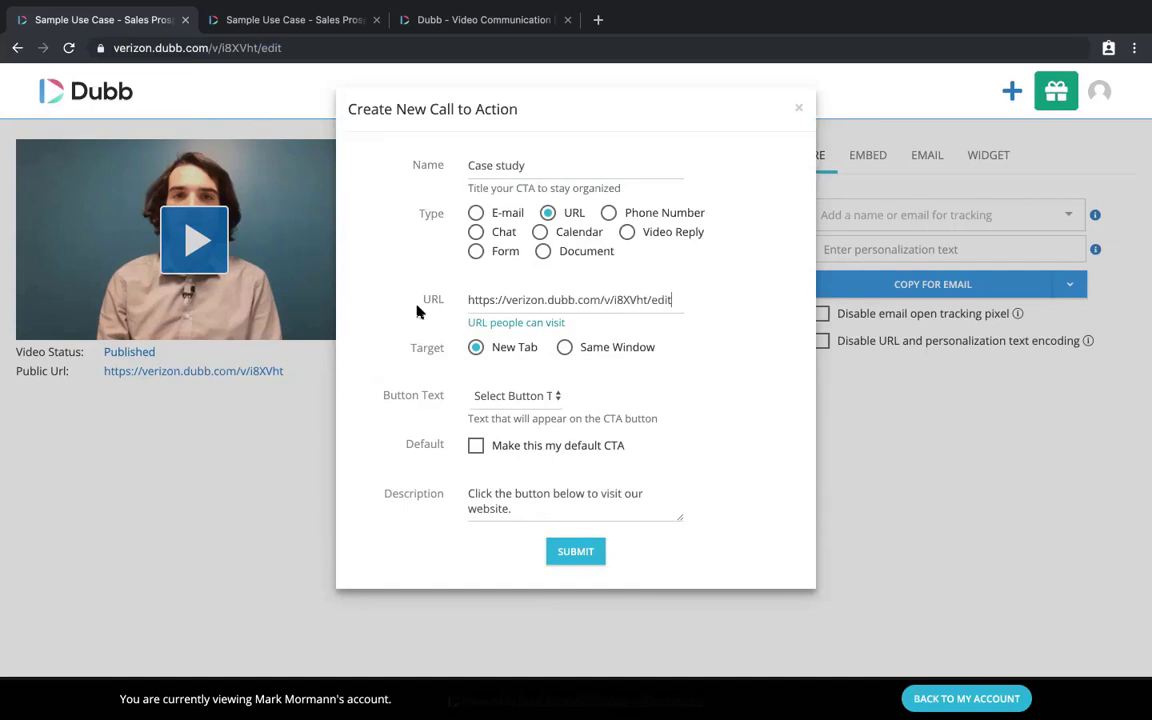
triple_click(570, 300)
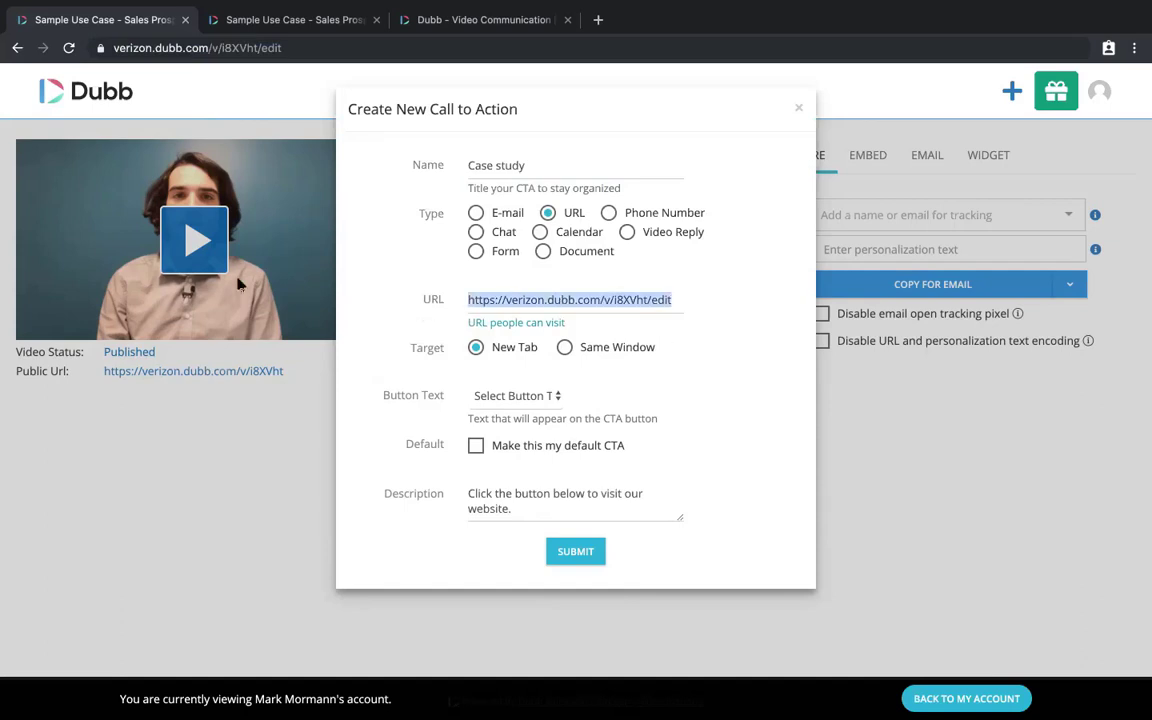
mouse_move(508, 358)
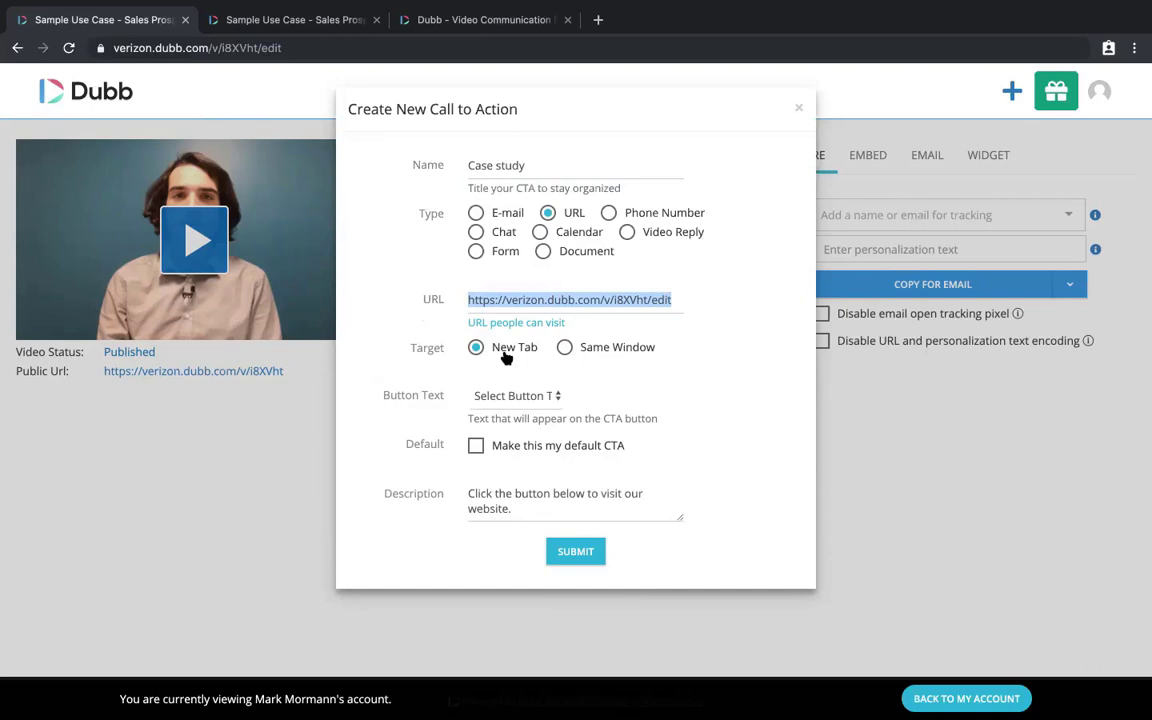
left_click(516, 396)
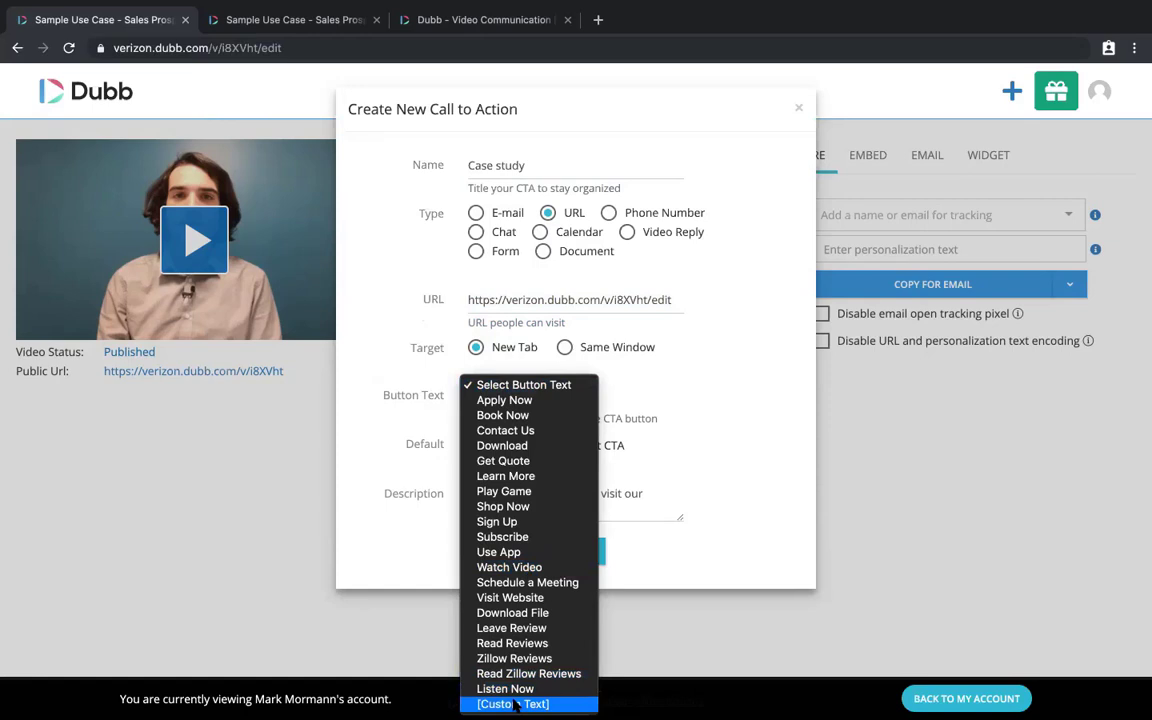
left_click(512, 704)
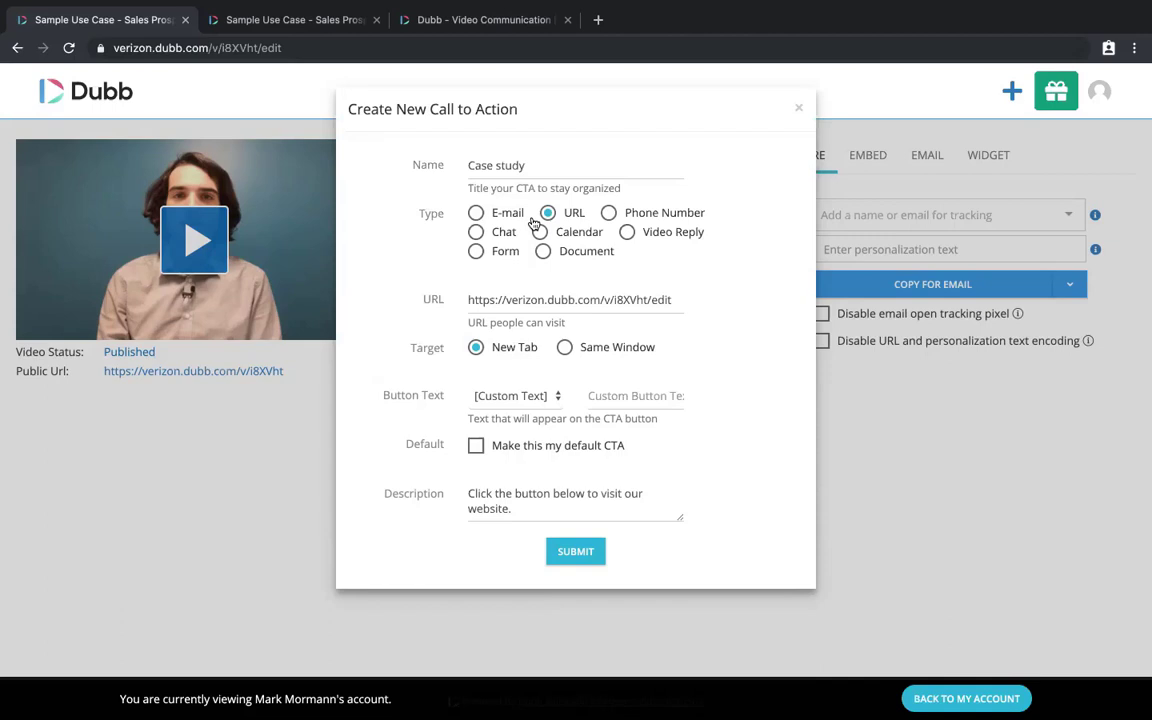
left_click(540, 232)
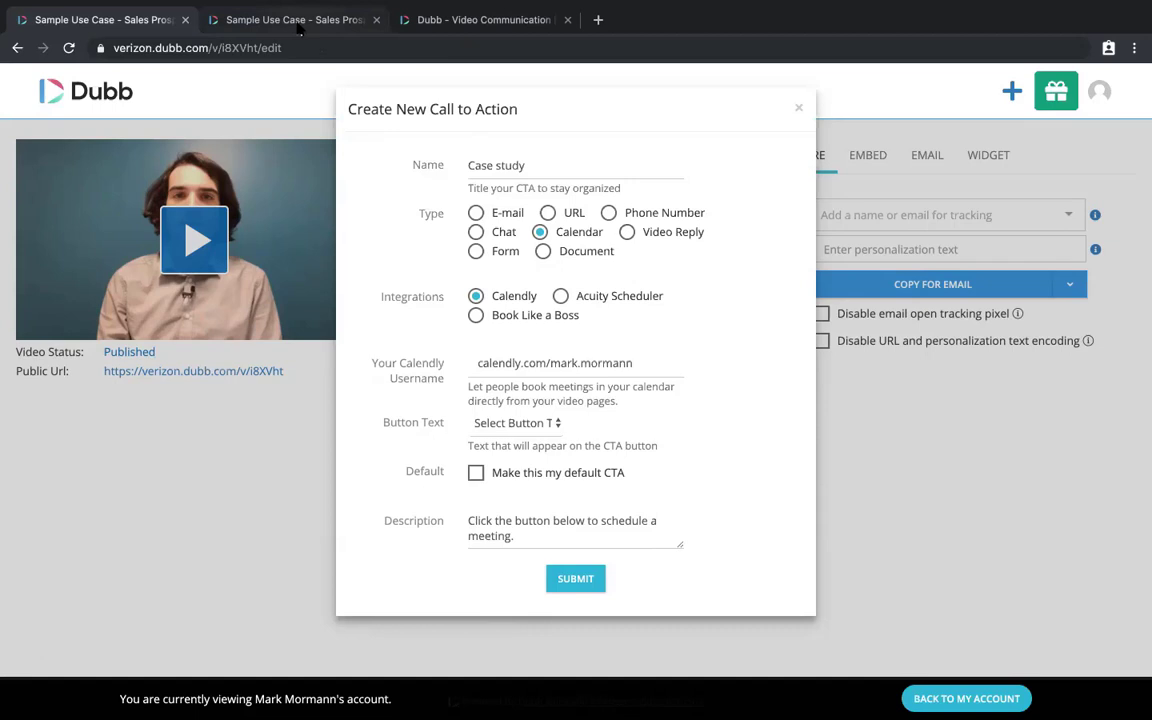
left_click(798, 108)
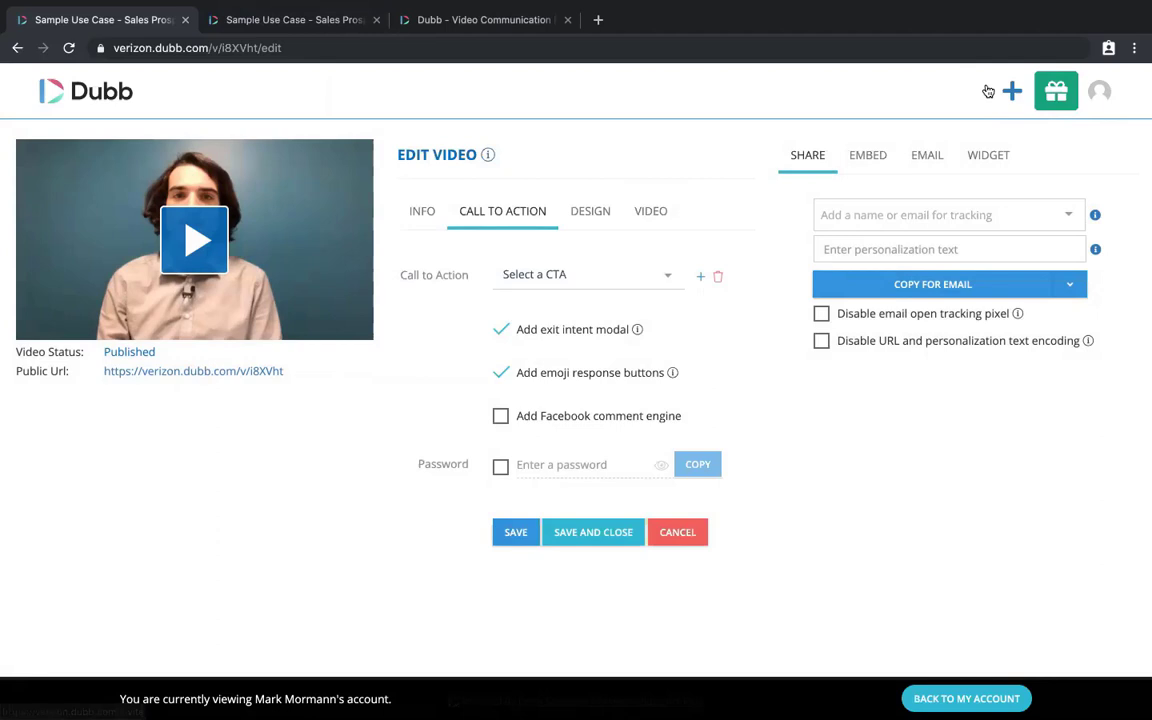
mouse_move(604, 280)
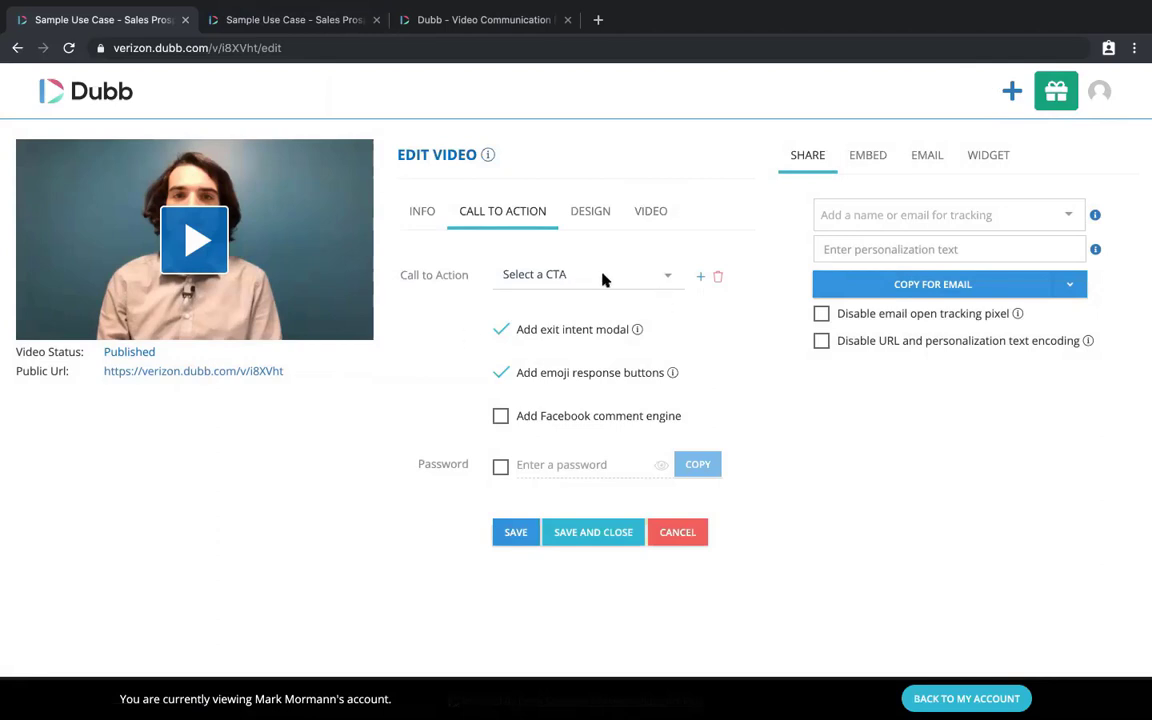
left_click(588, 274)
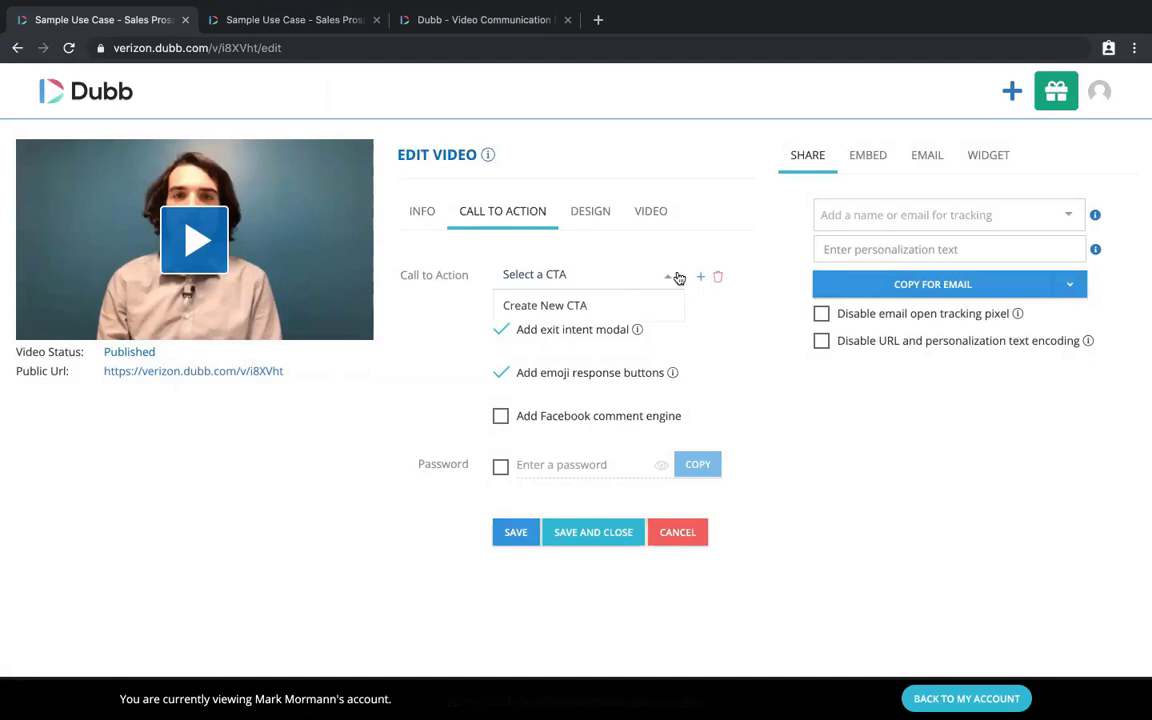
left_click(668, 276)
type("Case study")
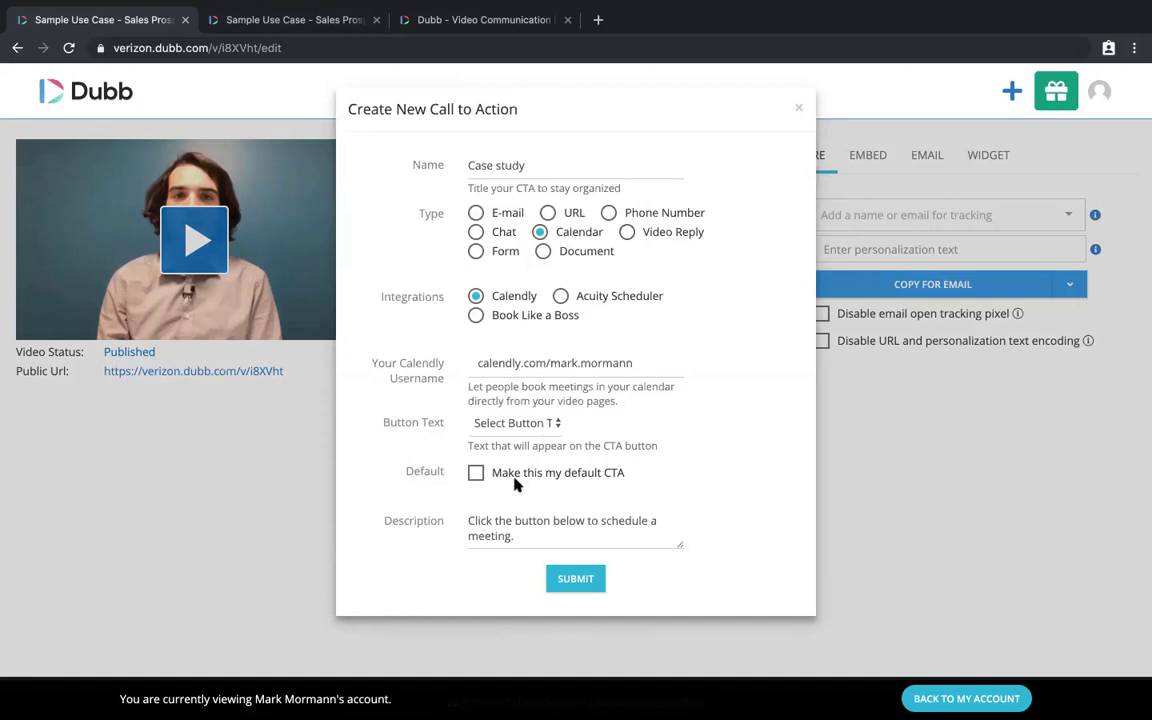
Mark the Case study CTA as the default call to action
left_click(476, 472)
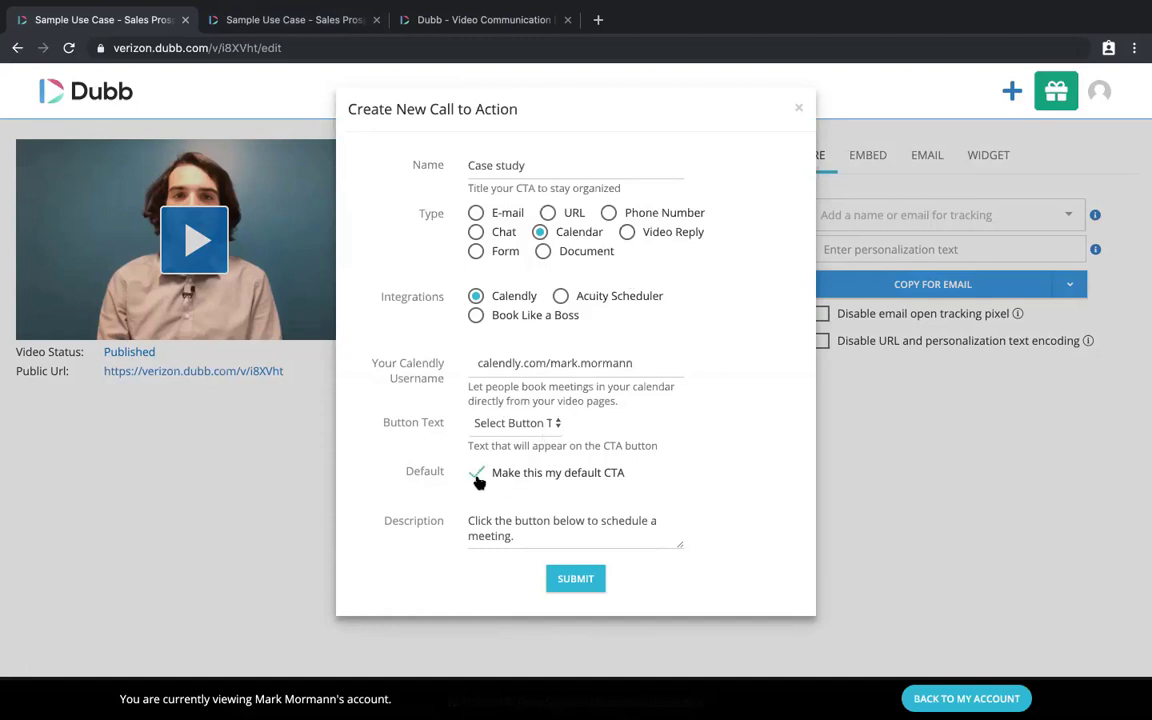
left_click(800, 108)
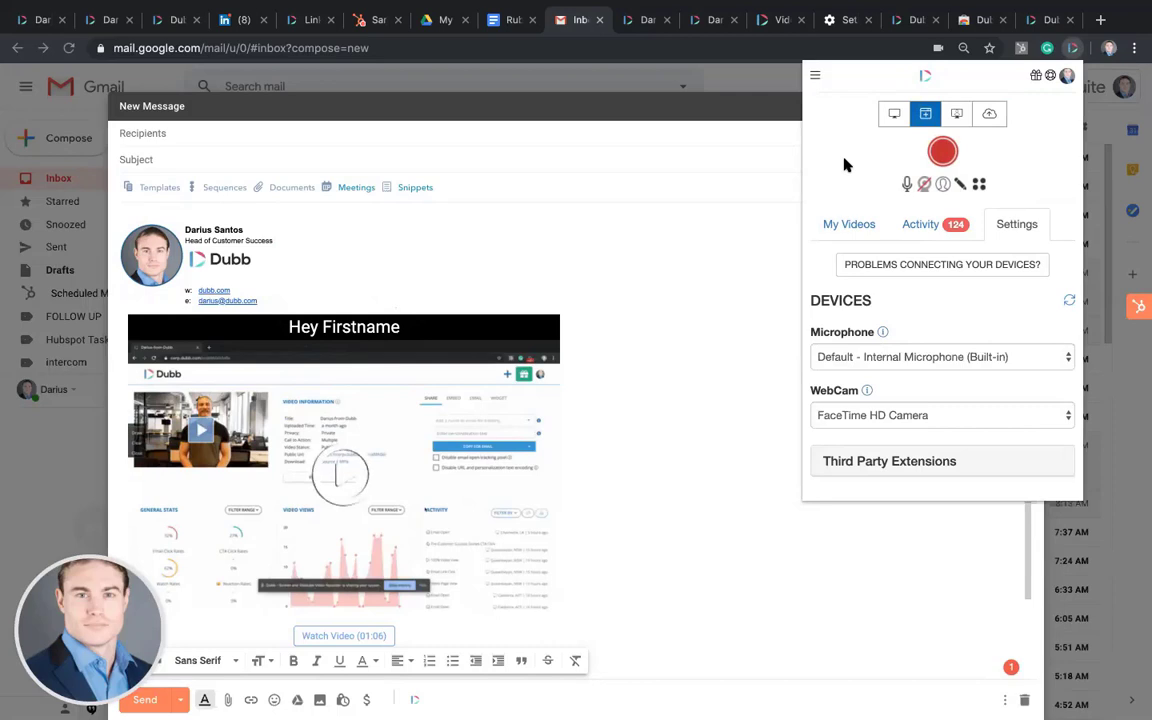
mouse_move(572, 344)
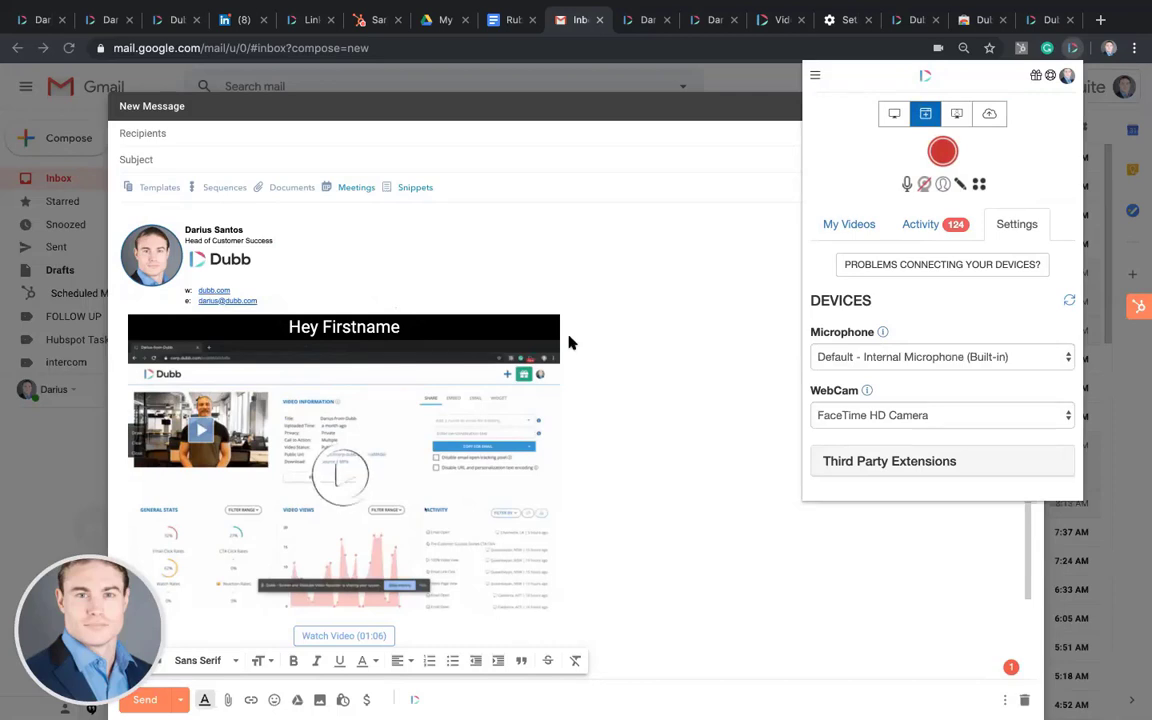